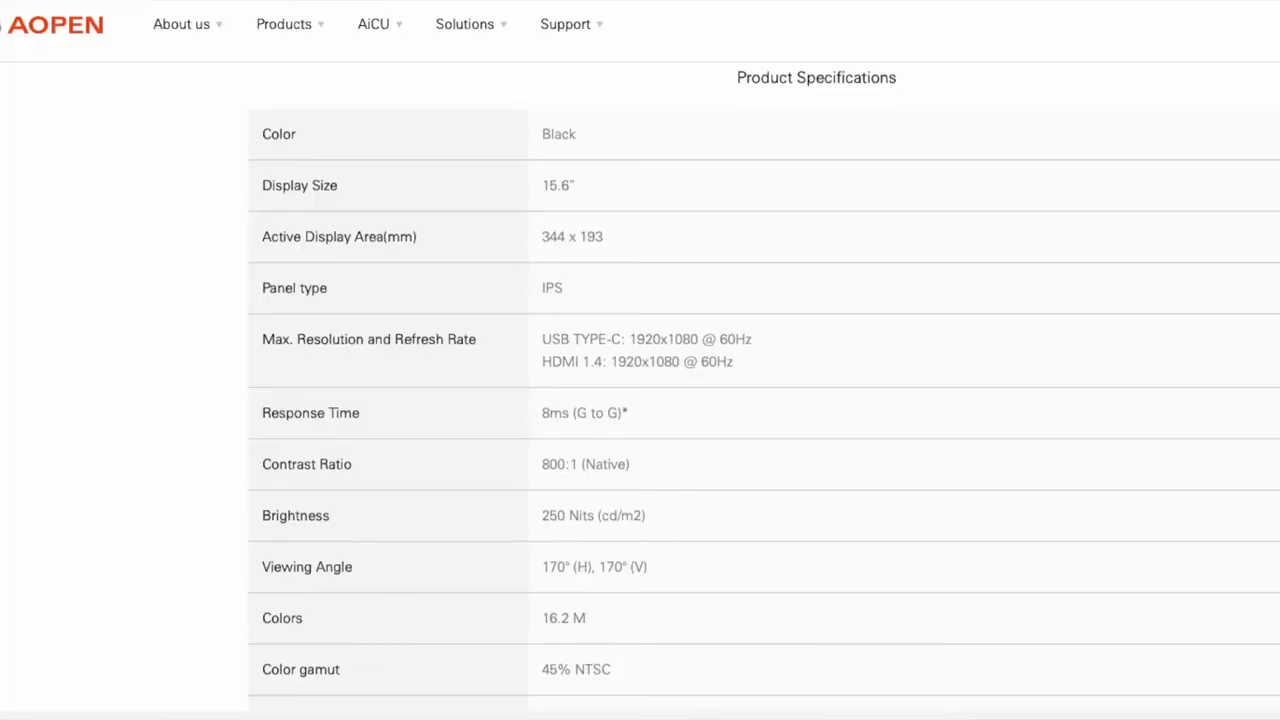
# Step: Scroll the specifications table down to the tilt, swivel, pivot and Power Consumption rows
pyautogui.scroll(-3)
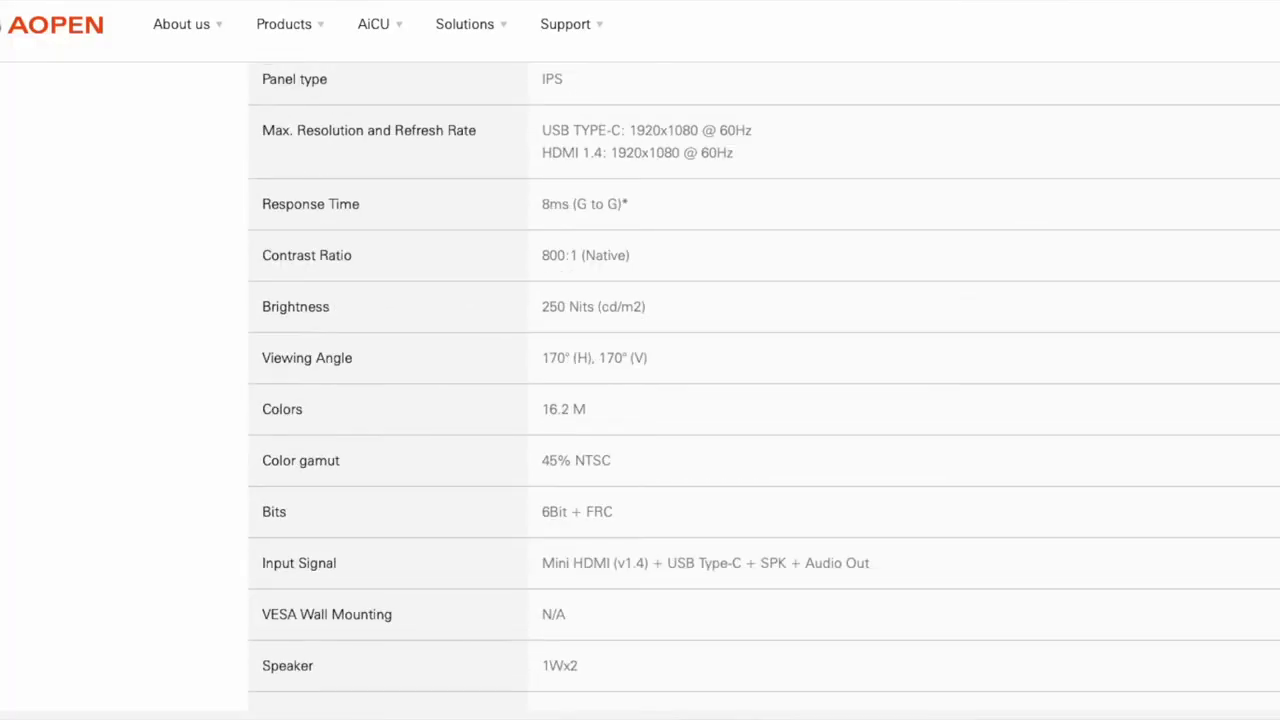
pyautogui.scroll(-3)
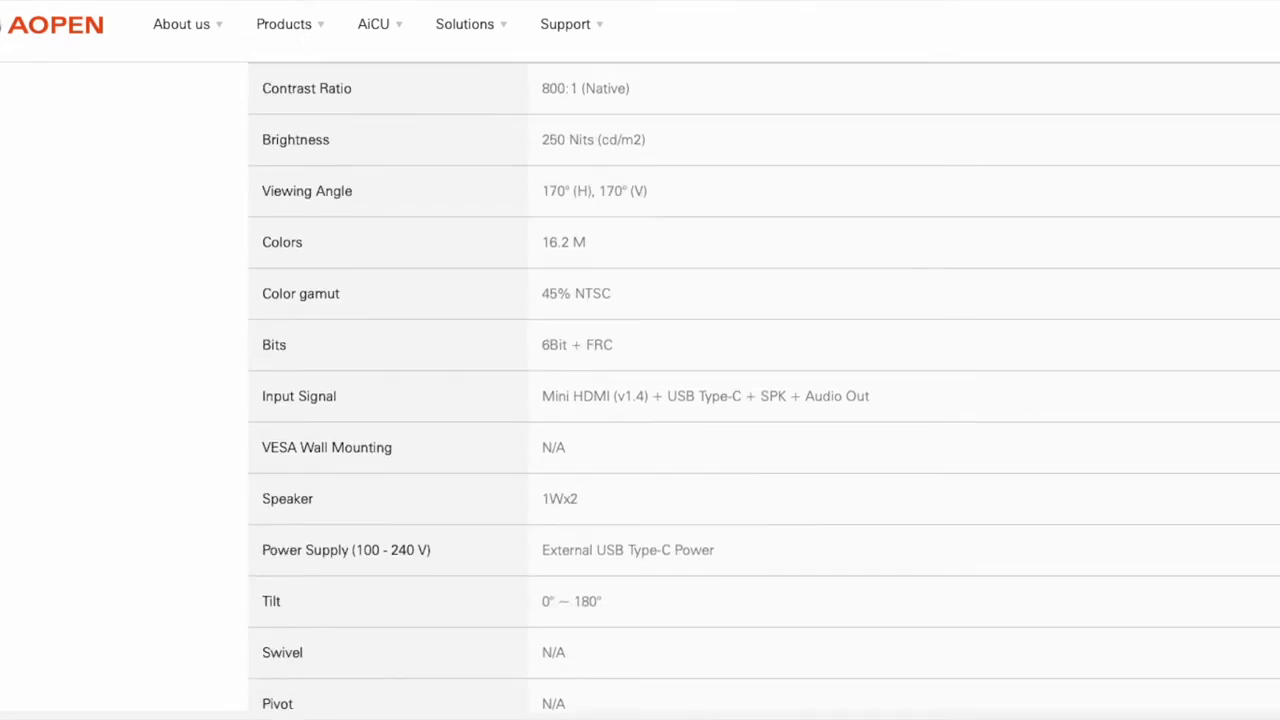
pyautogui.scroll(-3)
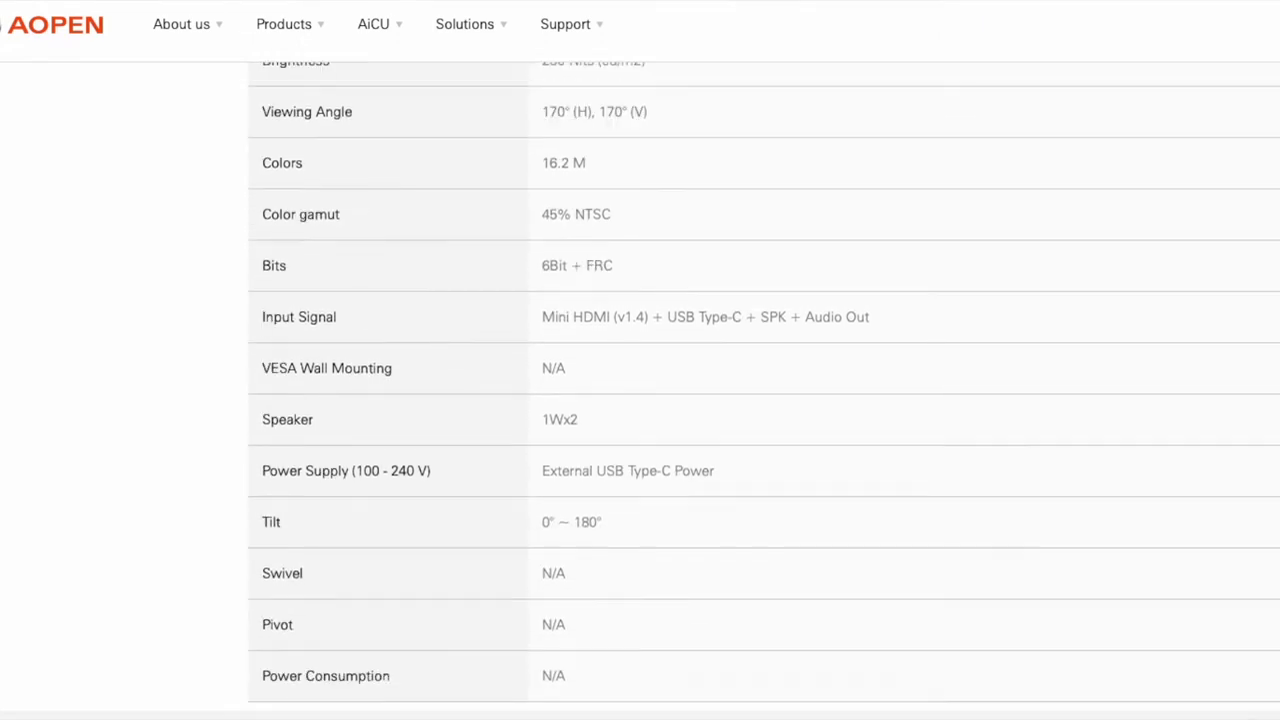
pyautogui.scroll(-3)
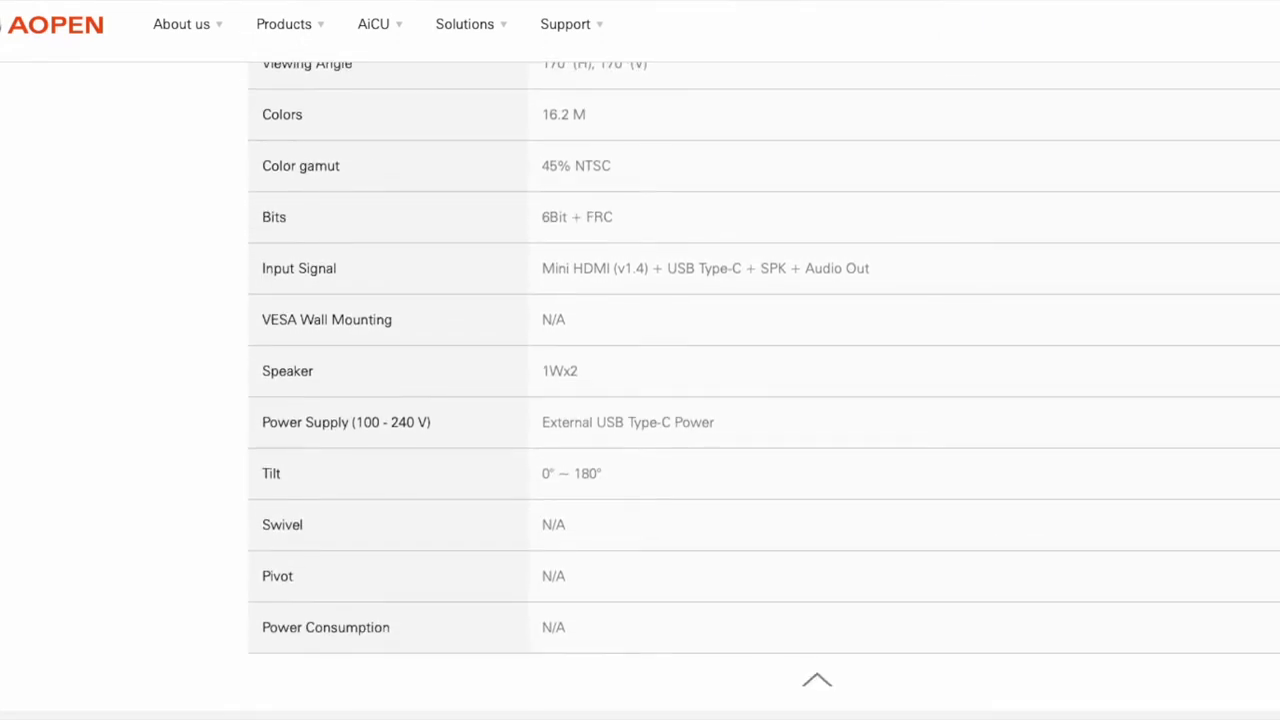
pyautogui.scroll(-3)
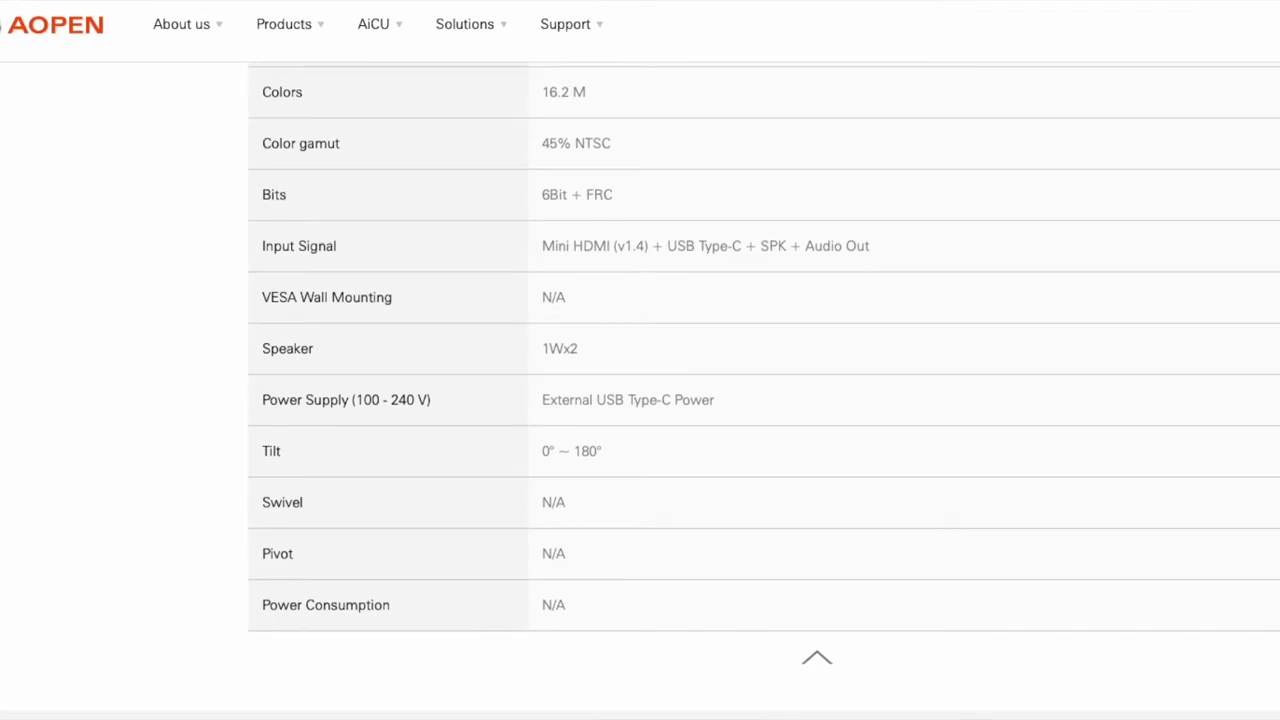
pyautogui.moveTo(1162, 361)
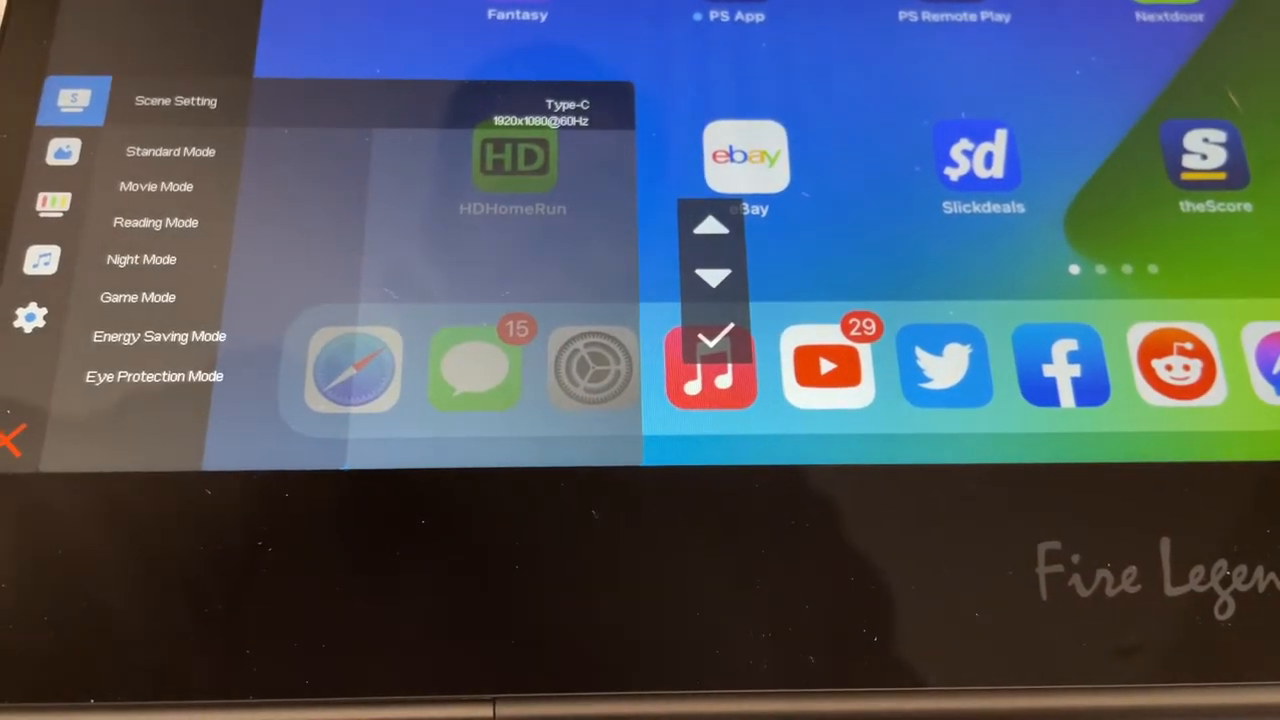
pyautogui.click(52, 204)
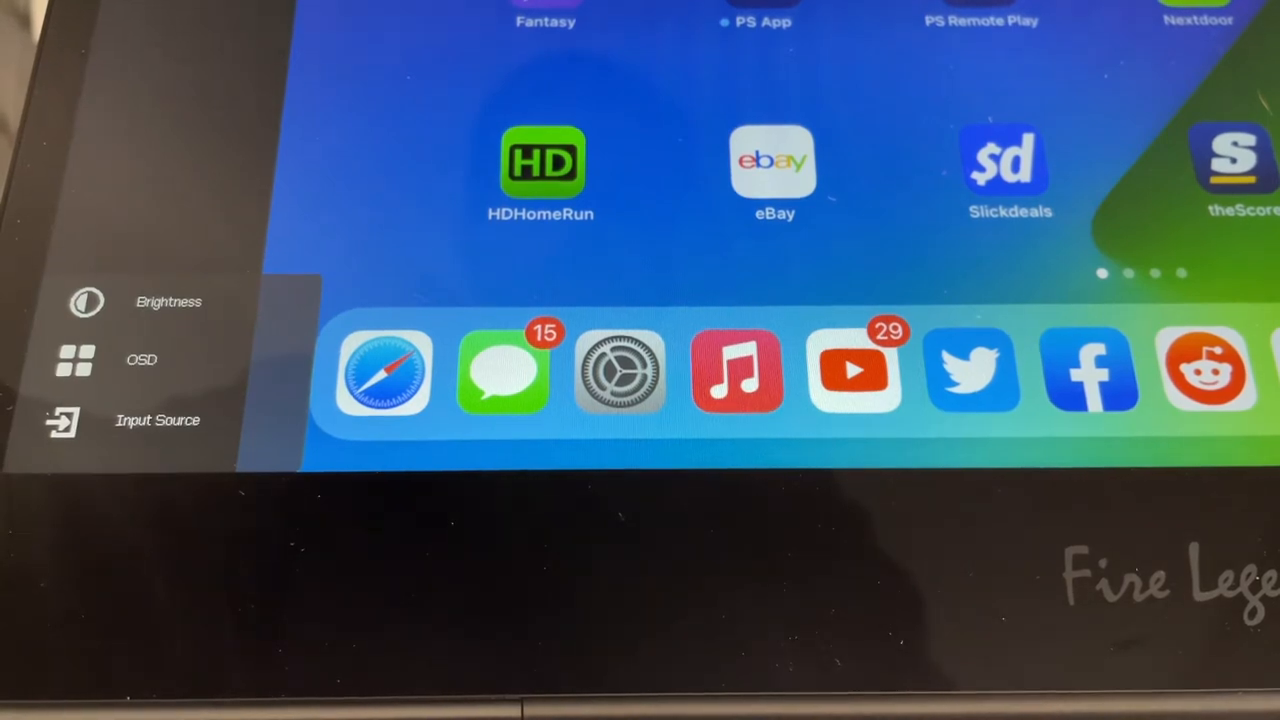
pyautogui.click(158, 420)
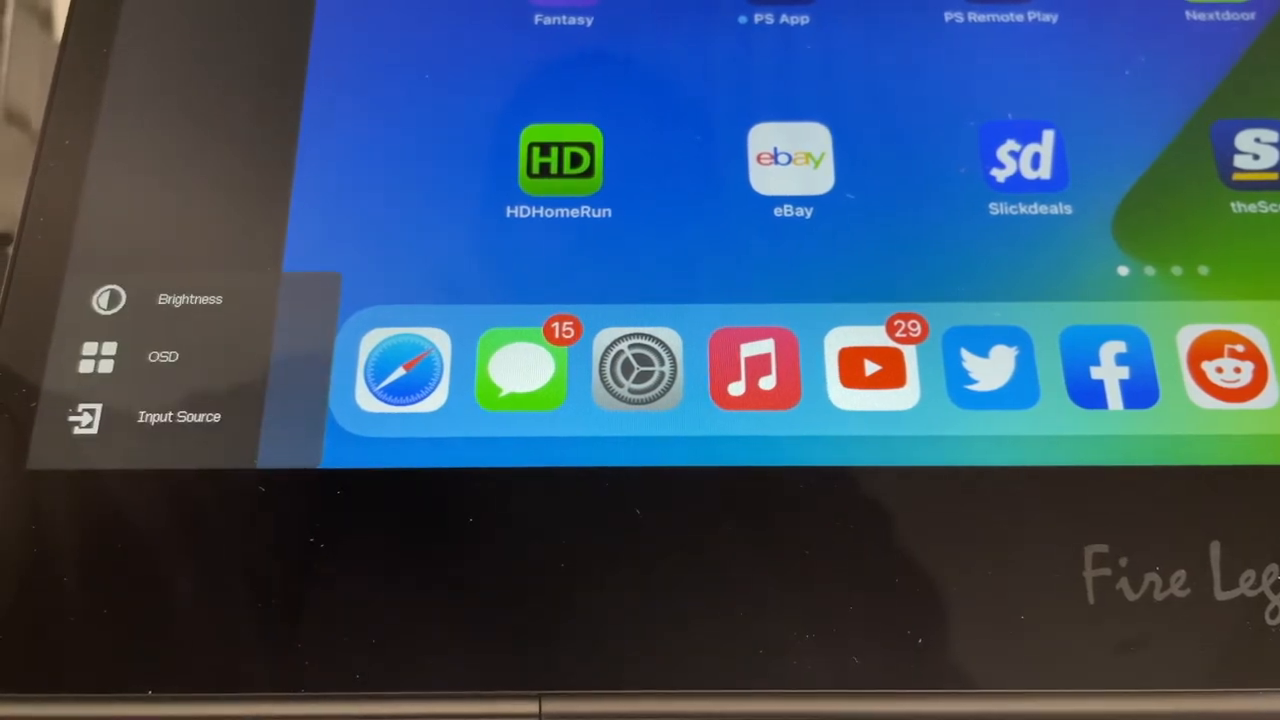
pyautogui.click(178, 417)
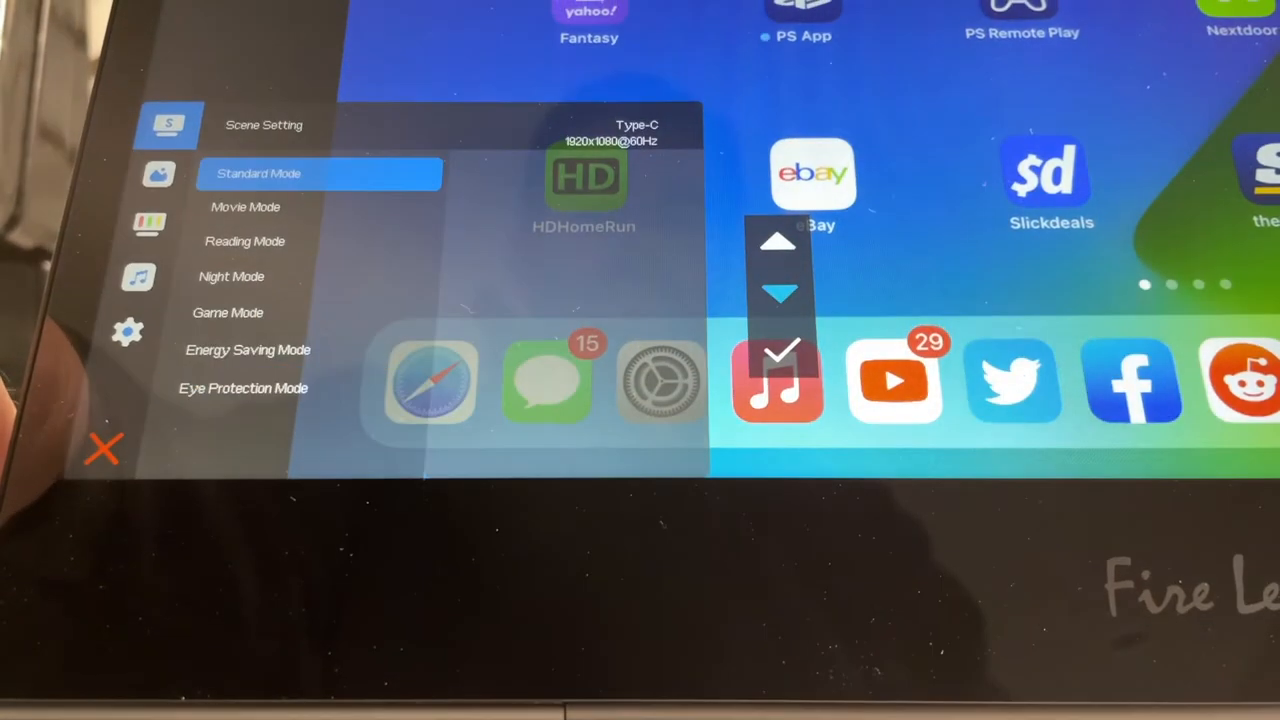
# Step: Switch to the Picture Setting page, view Black Boost at 77, and back out
pyautogui.click(159, 175)
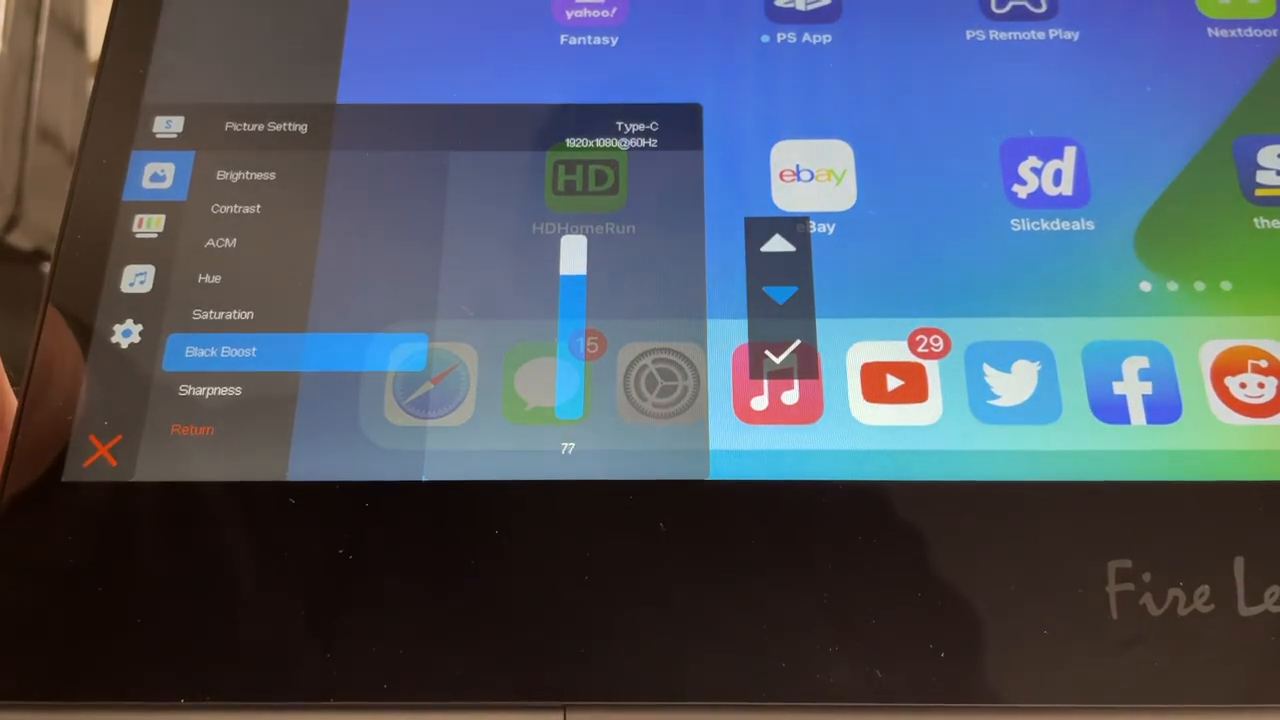
pyautogui.click(780, 293)
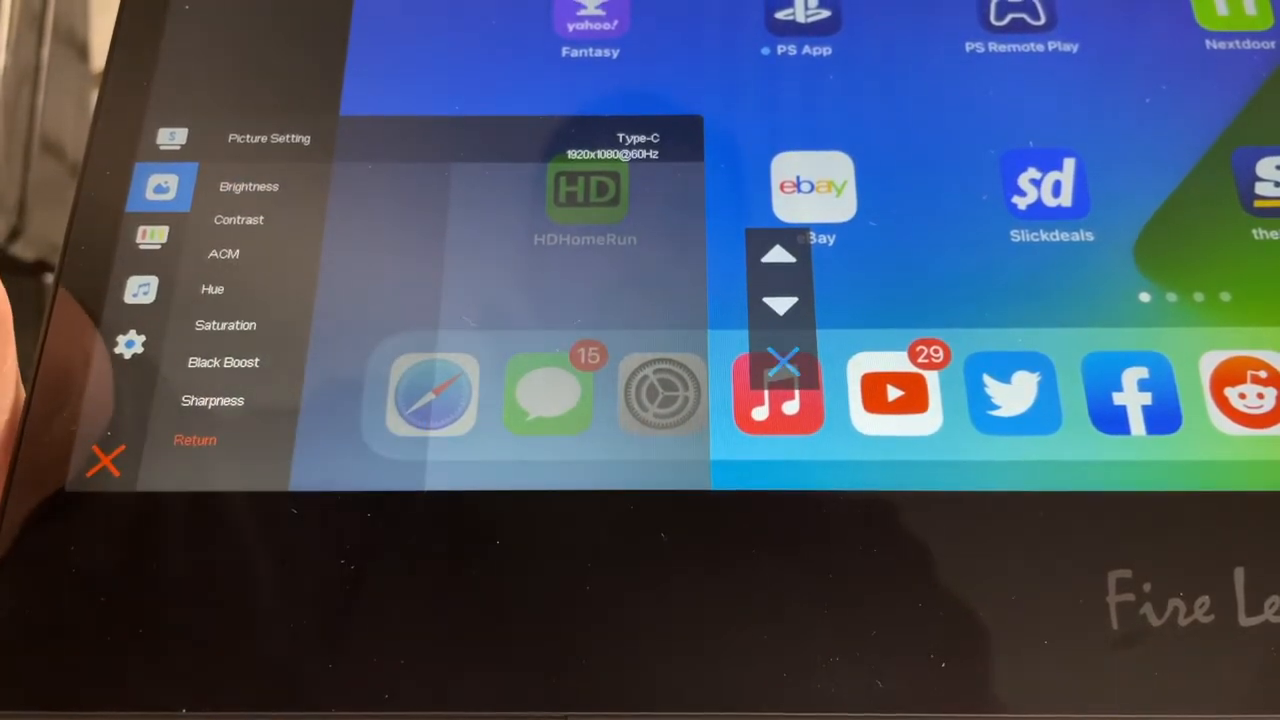
# Step: Browse Color Temperature (Warm to User) and Audio (Volume 50, Mute), then OSD Setting down to Reset
pyautogui.click(161, 237)
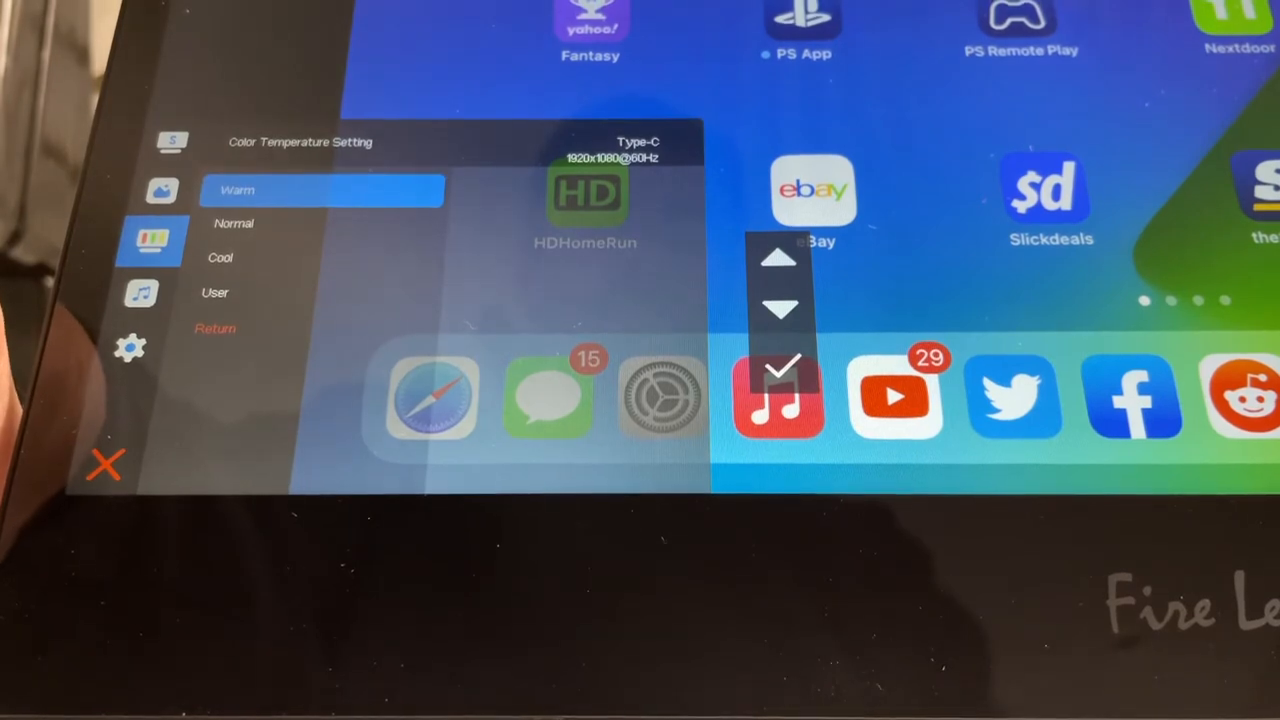
pyautogui.click(780, 310)
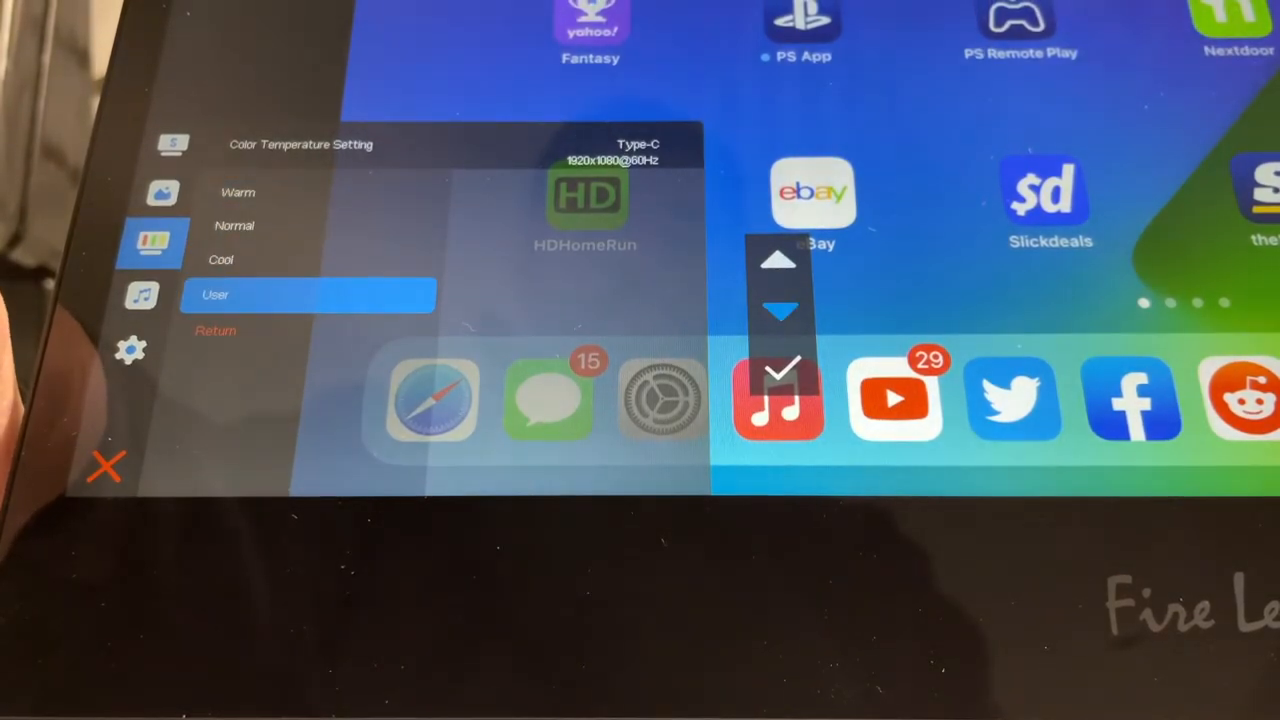
pyautogui.click(143, 295)
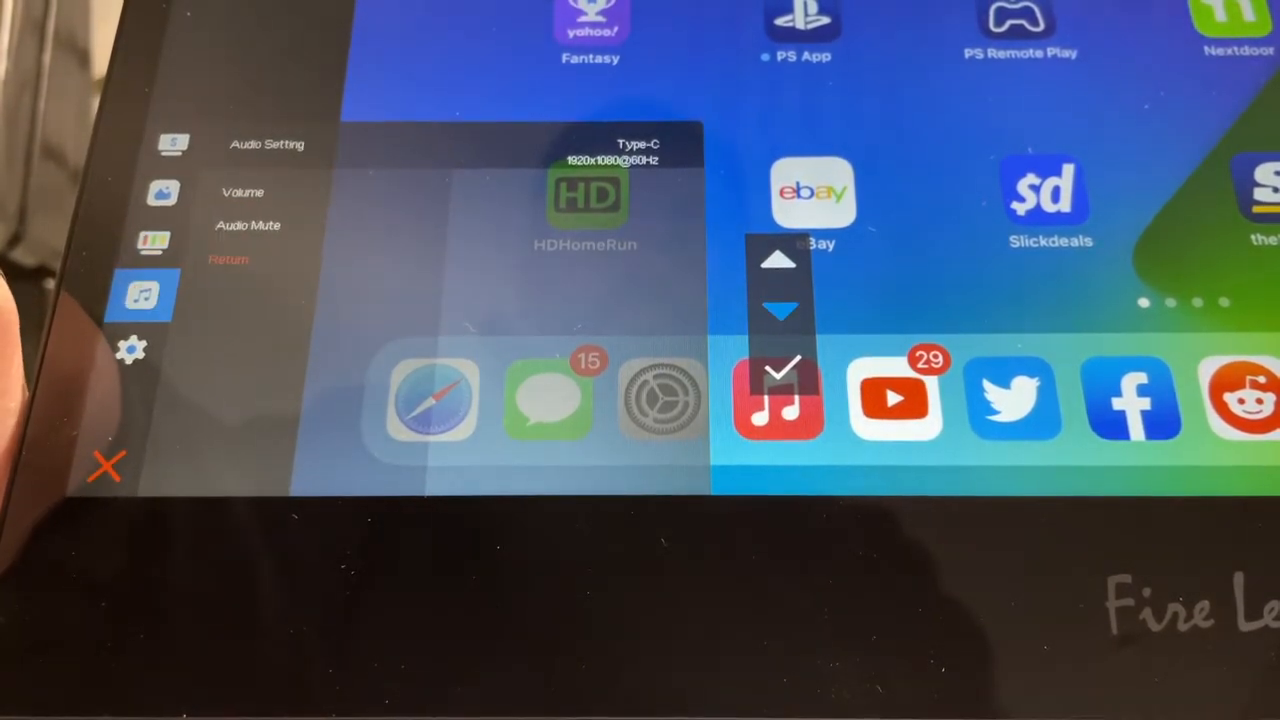
pyautogui.click(243, 192)
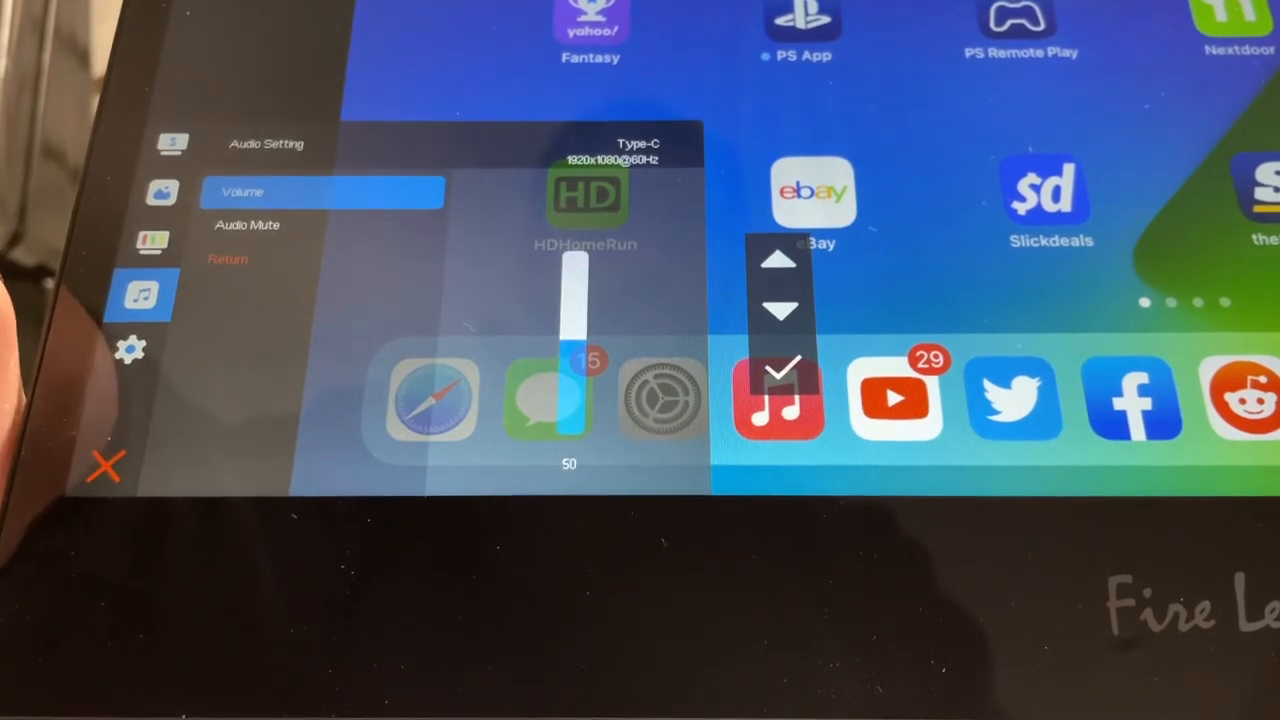
pyautogui.click(780, 307)
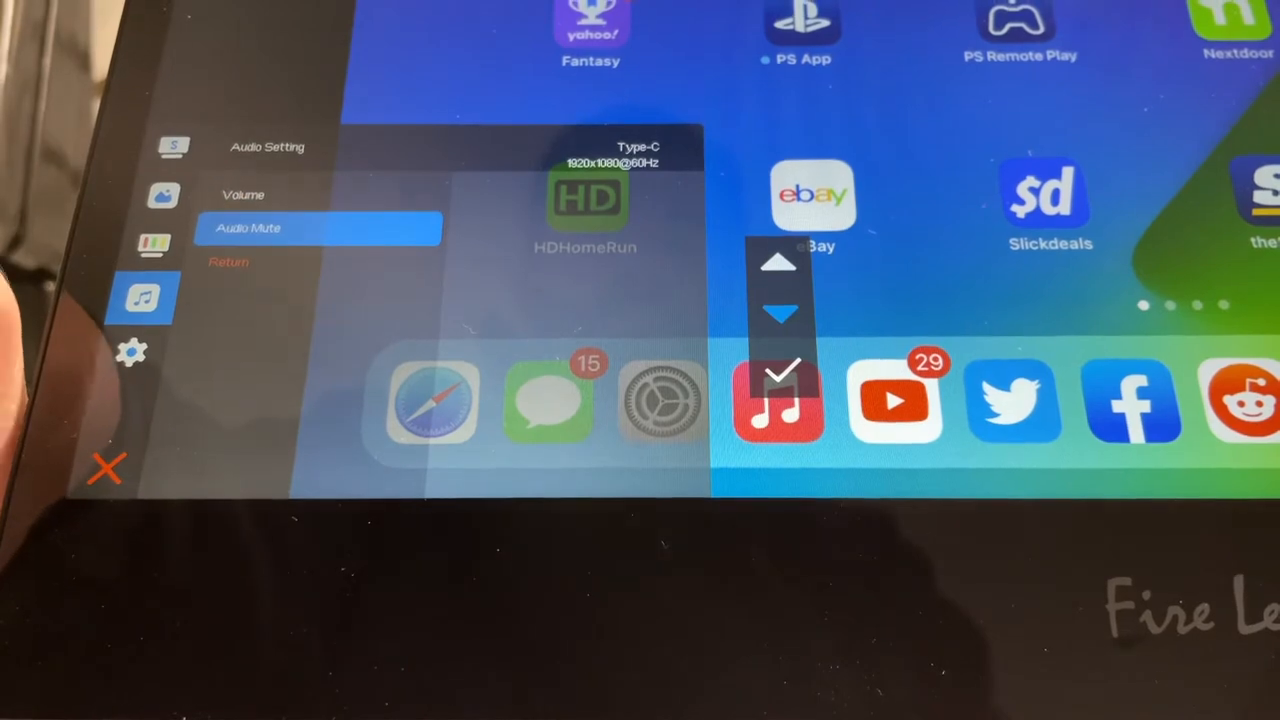
pyautogui.click(133, 352)
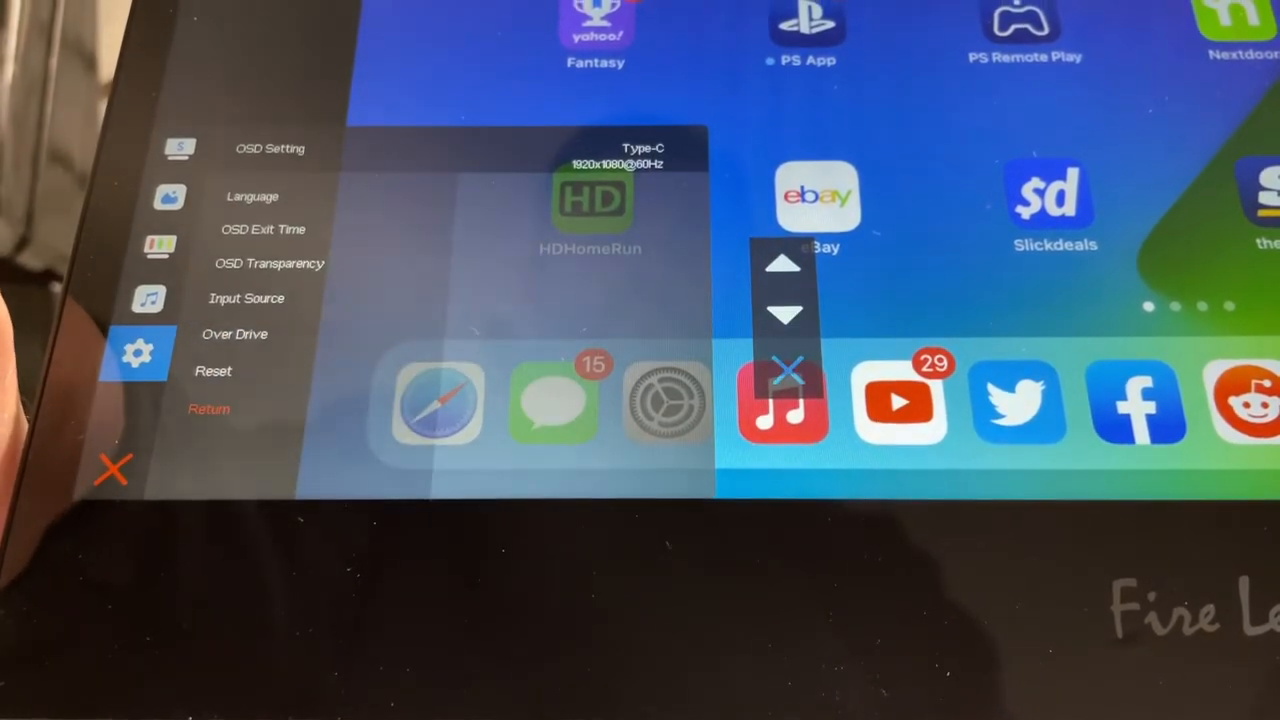
pyautogui.click(213, 372)
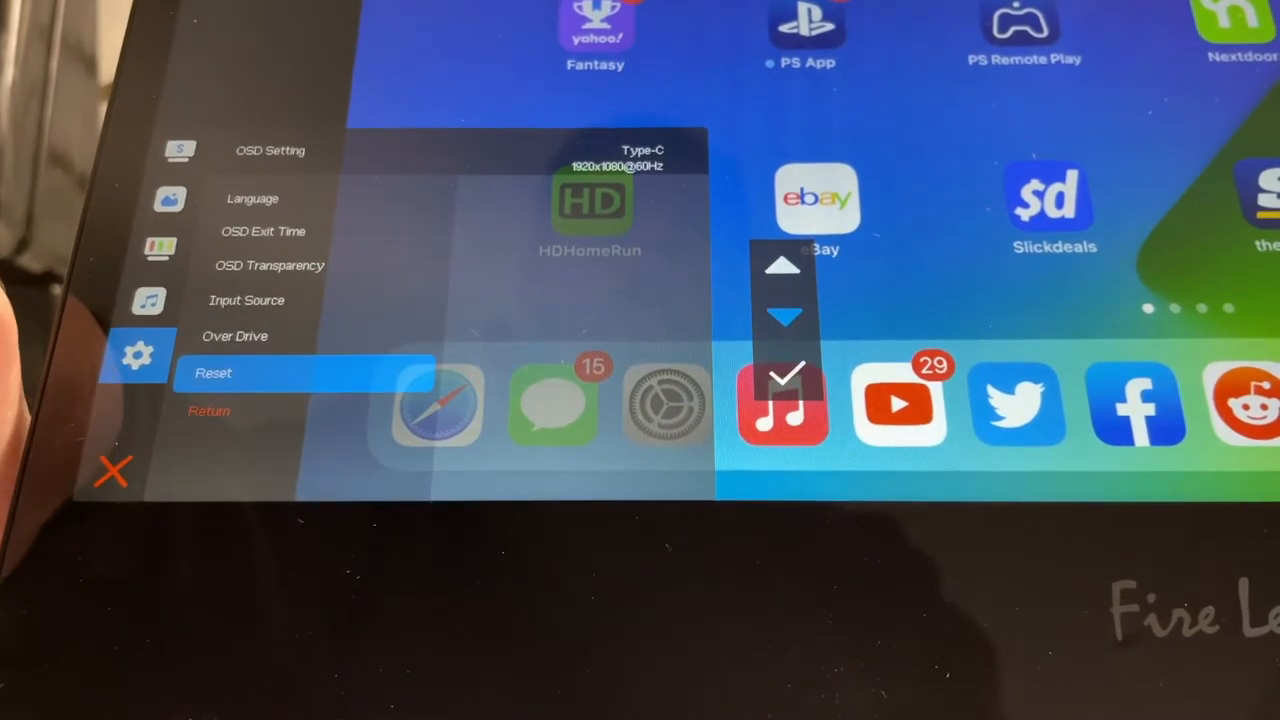